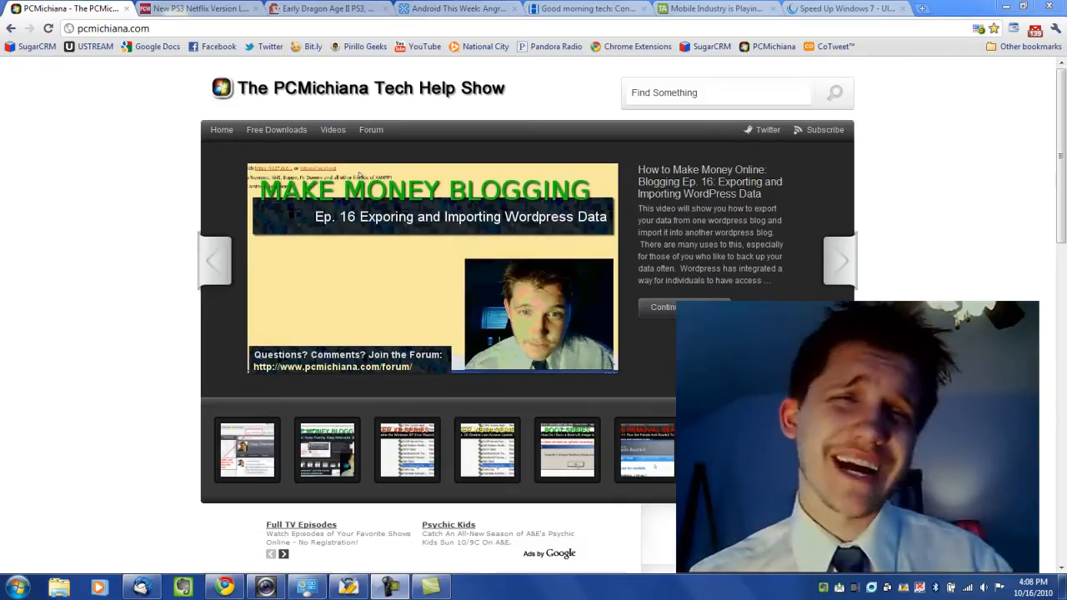
Step: Open the Start menu and search for 'he' to list indexed documents like hello and Work Notes
click(215, 260)
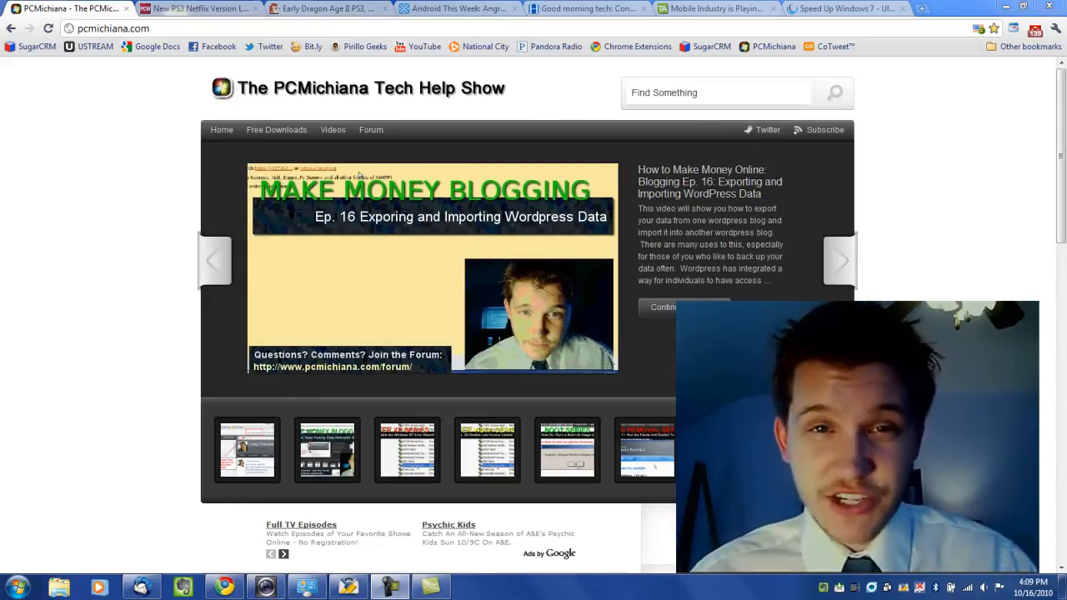
click(215, 260)
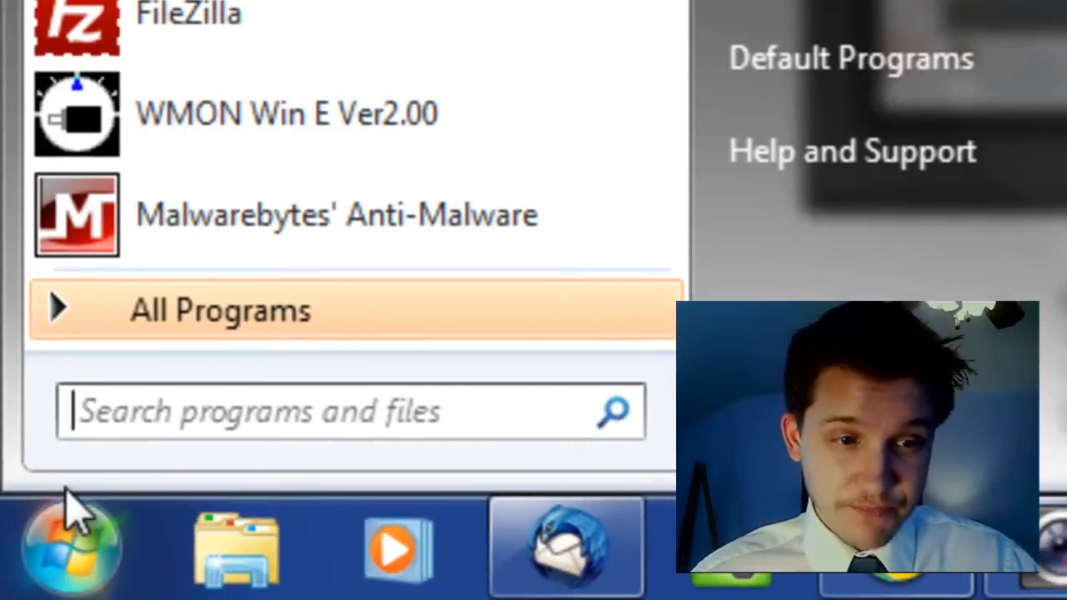
text(hello)
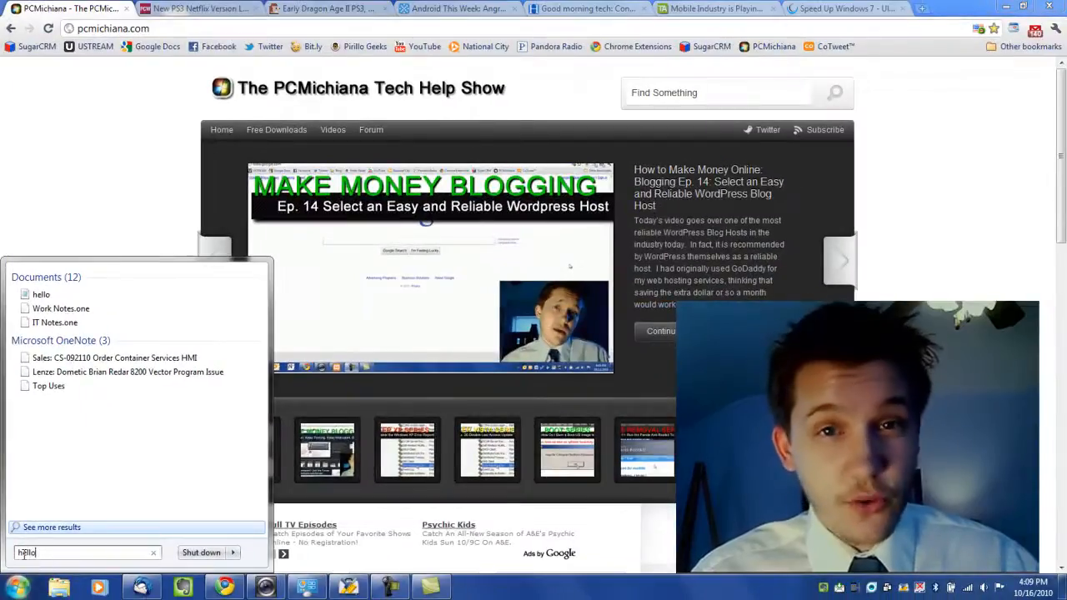
click(841, 260)
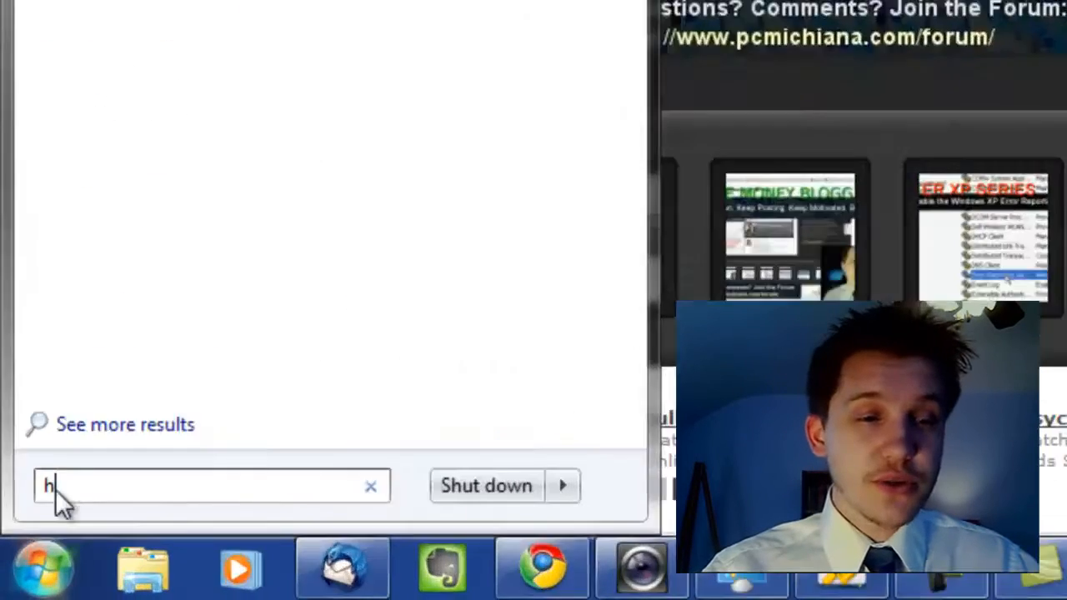
Step: Search 'se' in the Start menu and launch the Services console
text(se)
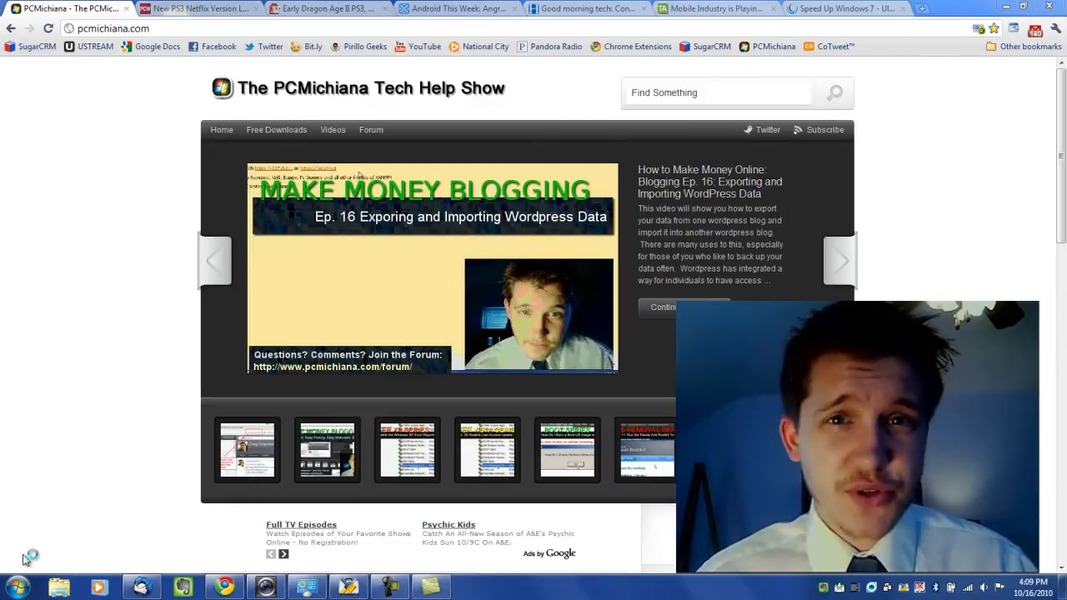
click(215, 259)
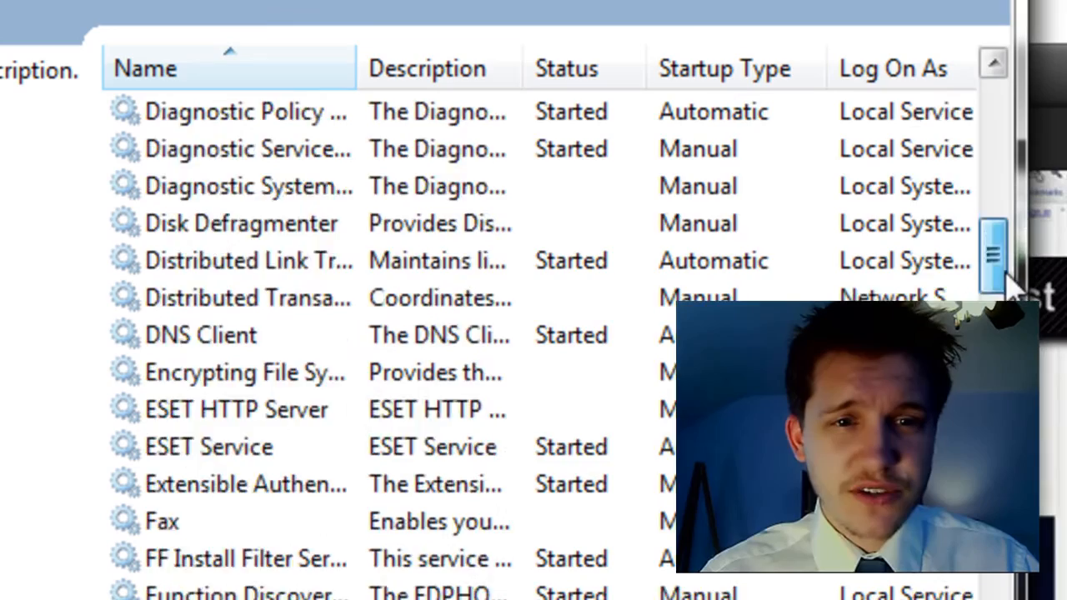
Step: Scroll to the bottom of the Services list, where Windows Search shows as started and Disabled
scroll(down, 3)
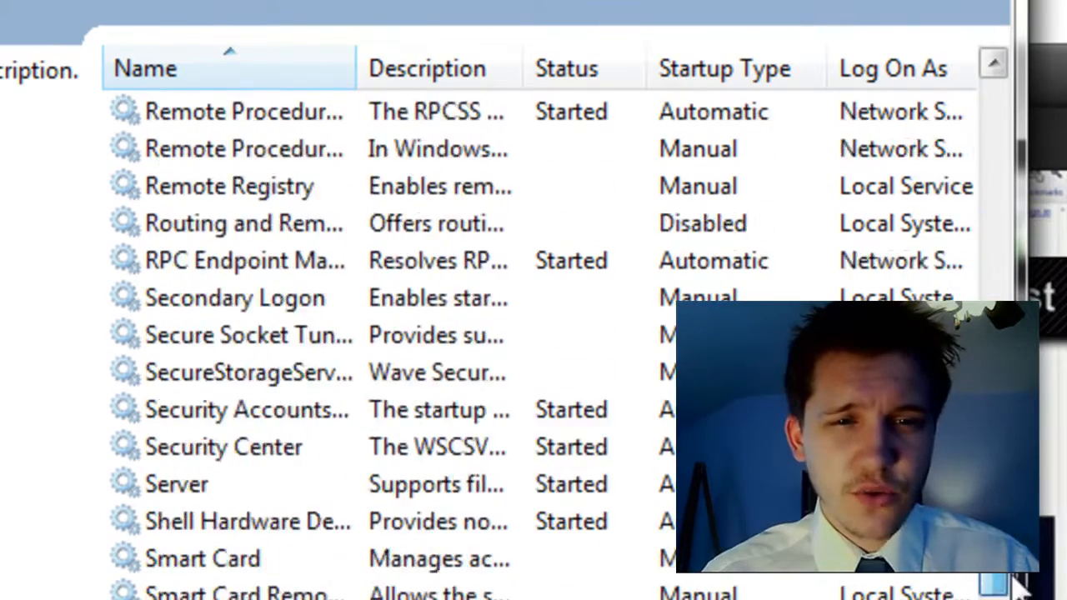
scroll(down, 3)
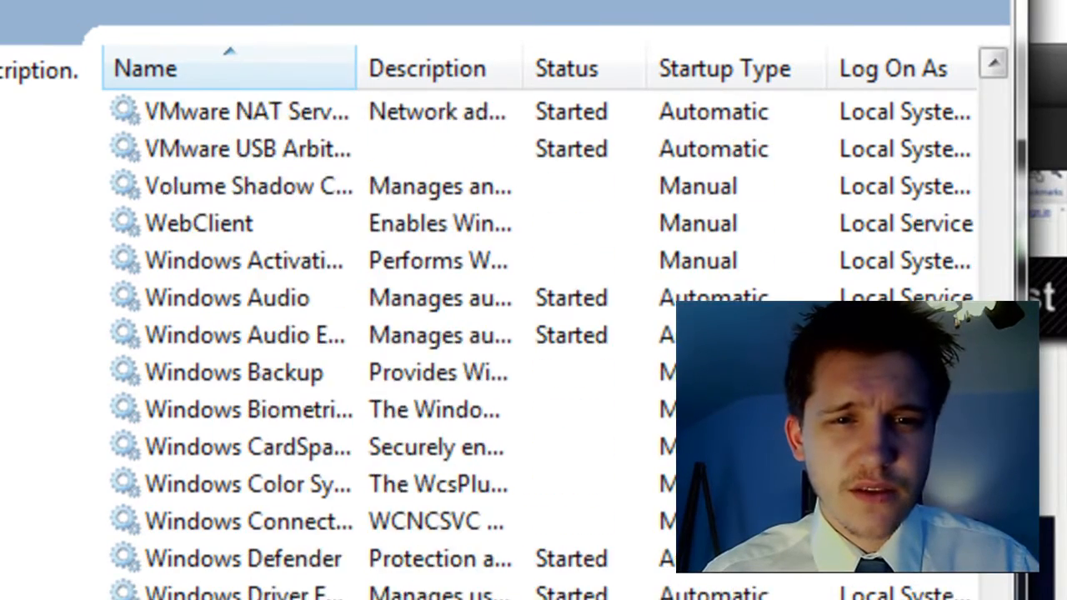
scroll(down, 3)
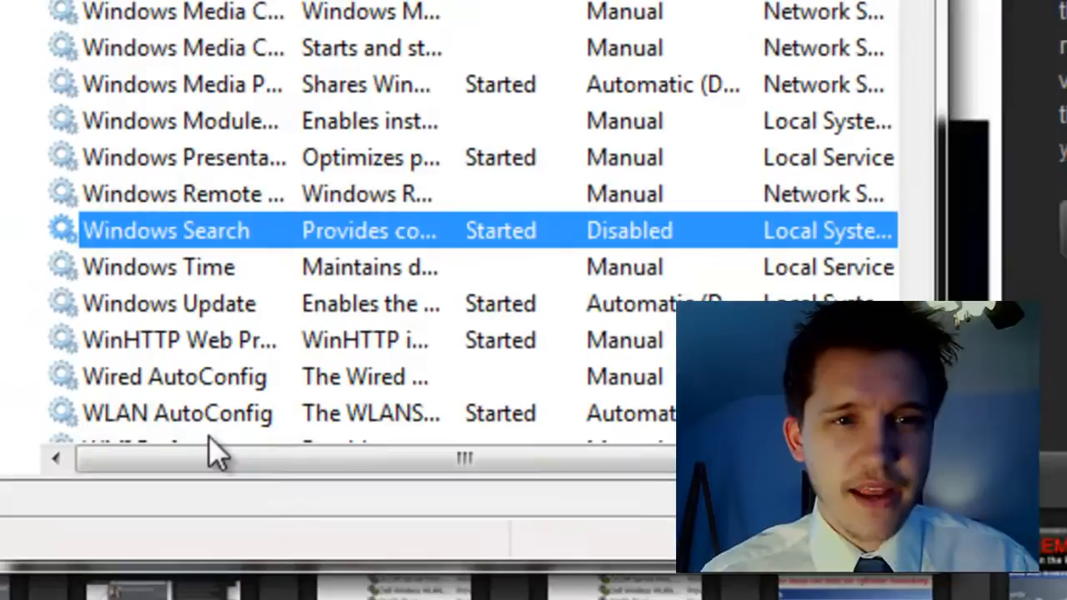
mouse_move(205, 417)
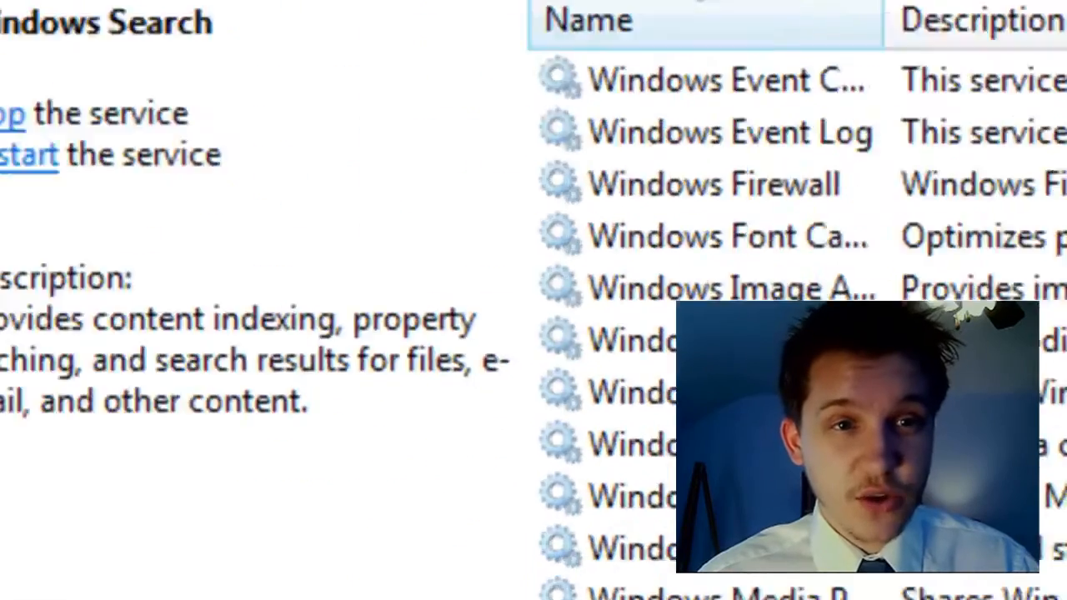
Step: Stop the Windows Search service from its extended pane and let Service Control finish
click(12, 114)
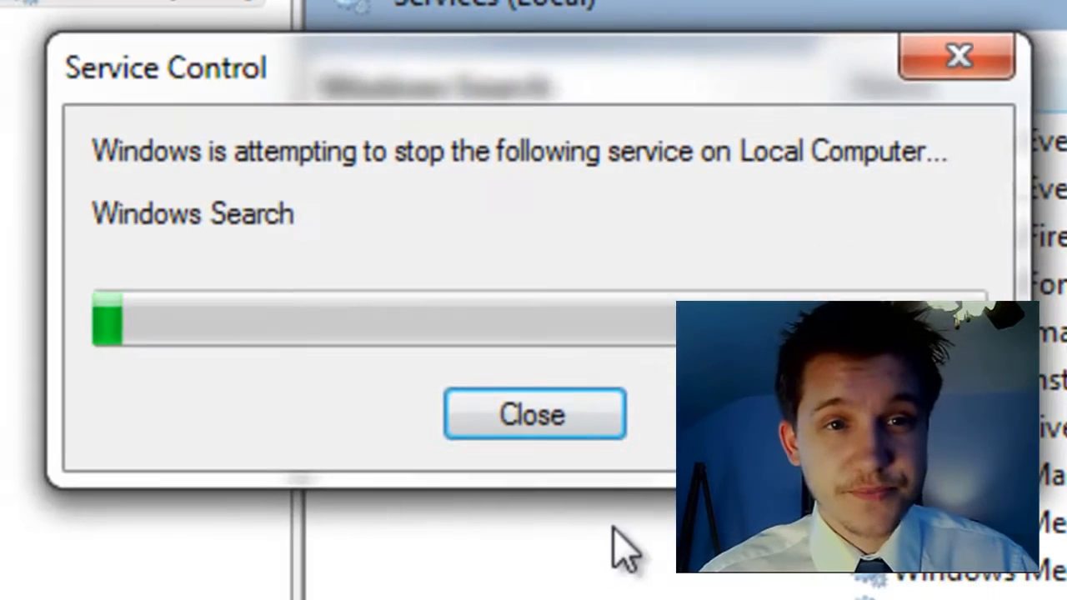
click(534, 414)
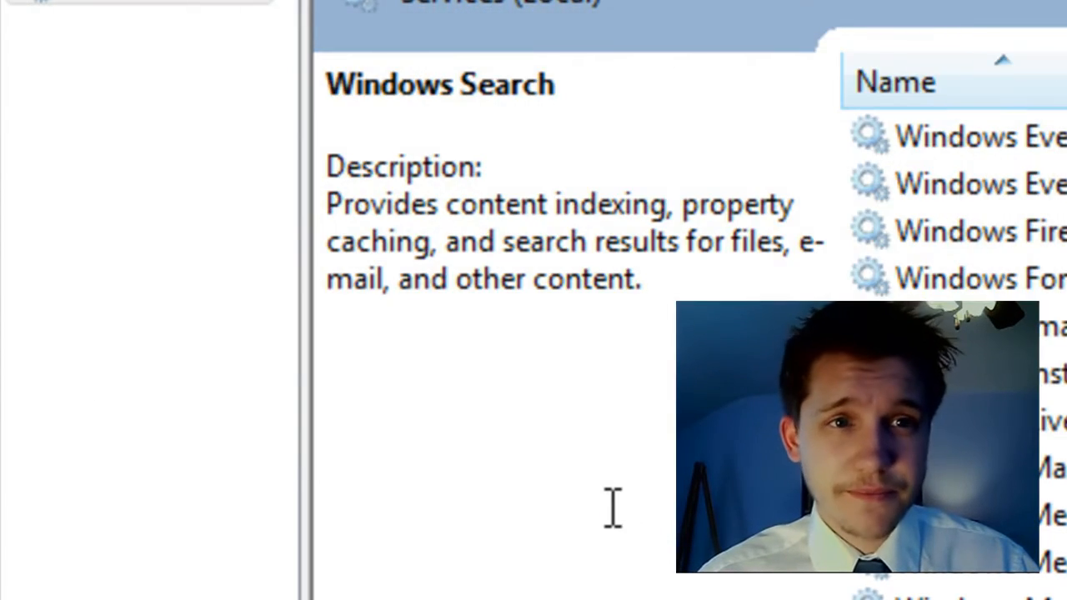
scroll(down, 3)
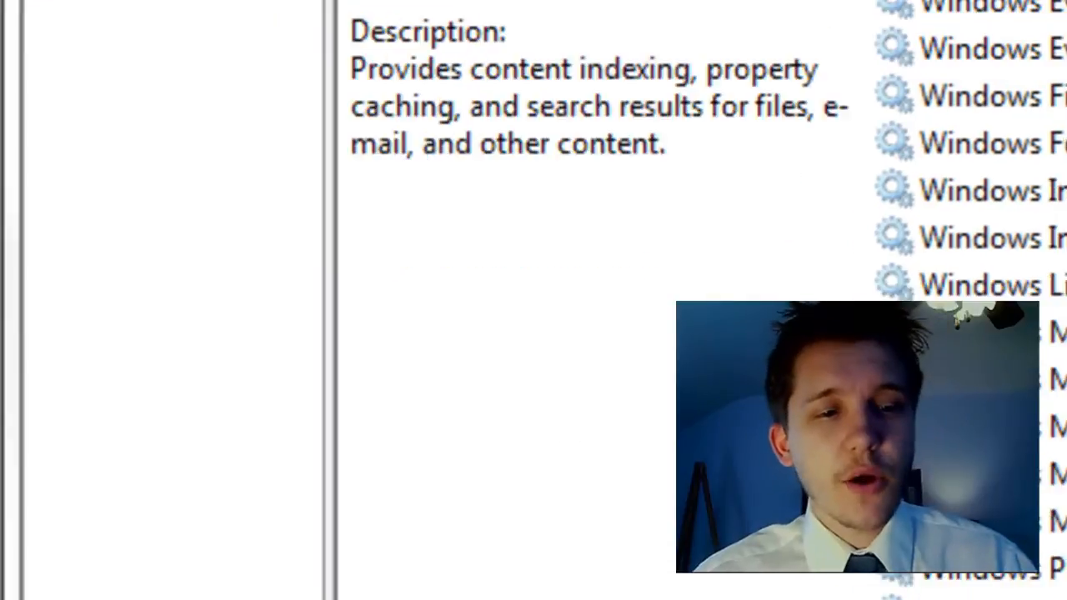